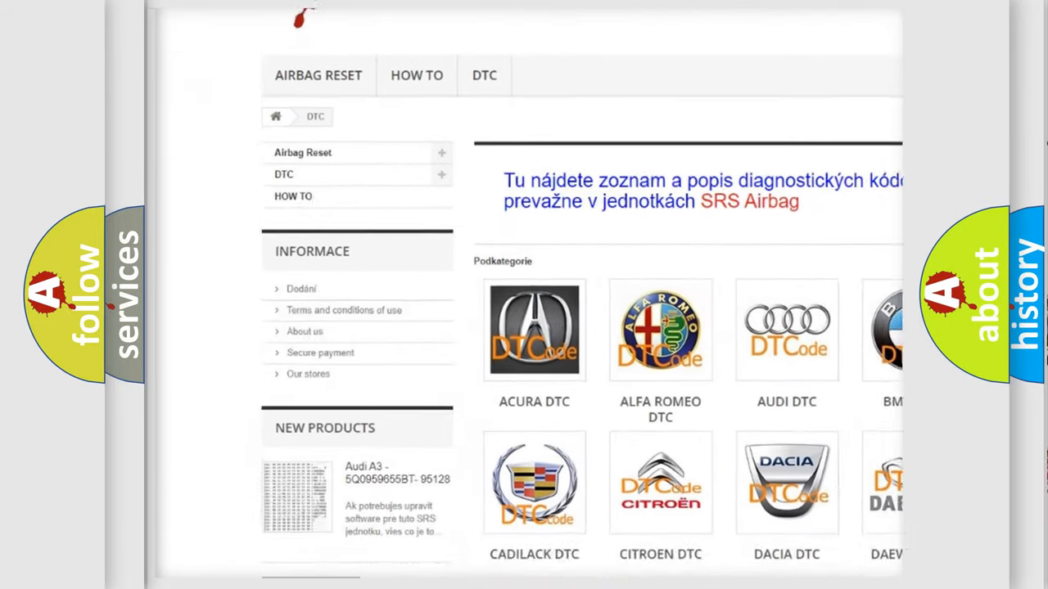
- Scroll past the brand logos to the list of DTC code entries
scroll(down, 3)
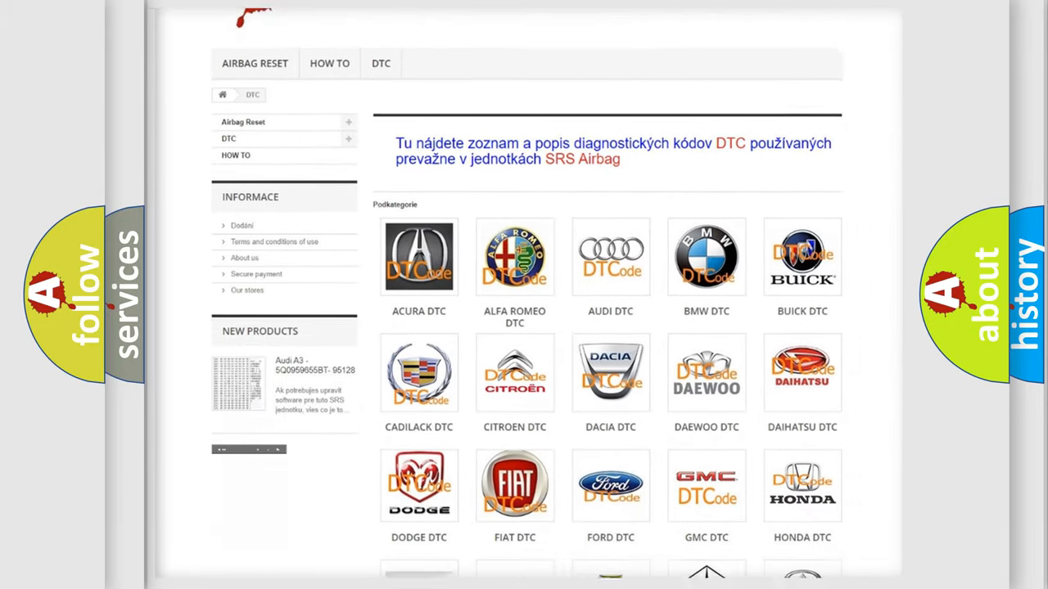
scroll(down, 3)
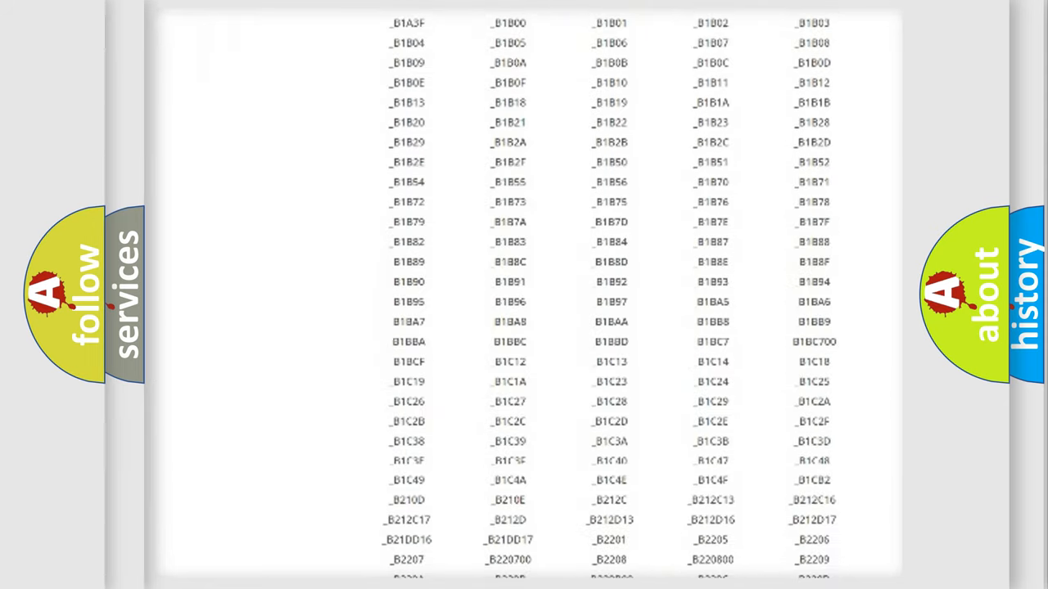
scroll(down, 3)
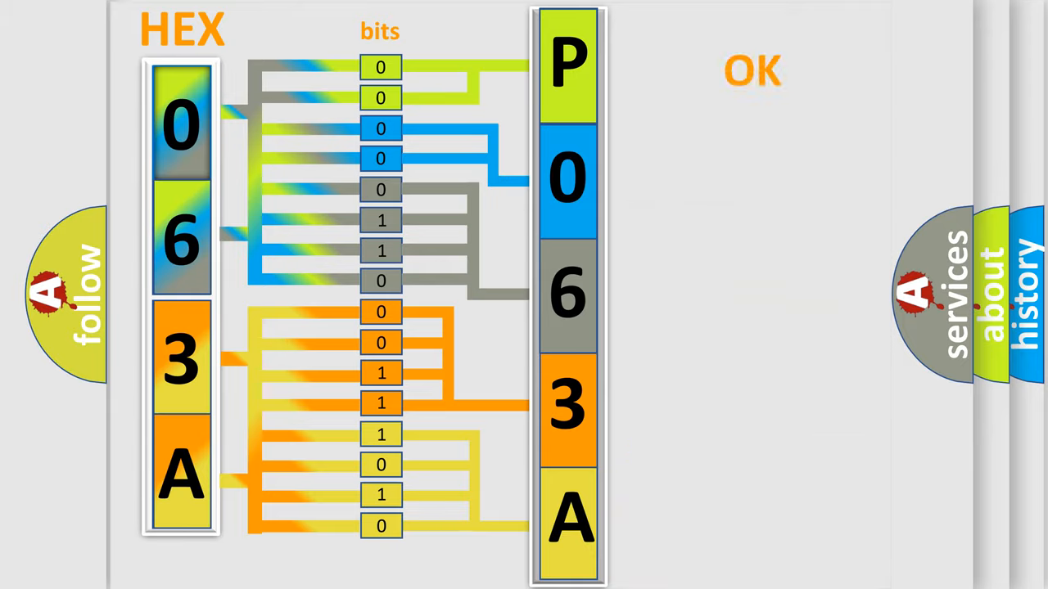
- Advance to the slide showing the Dodge DTC logo beside the P063A code boxes
click(753, 72)
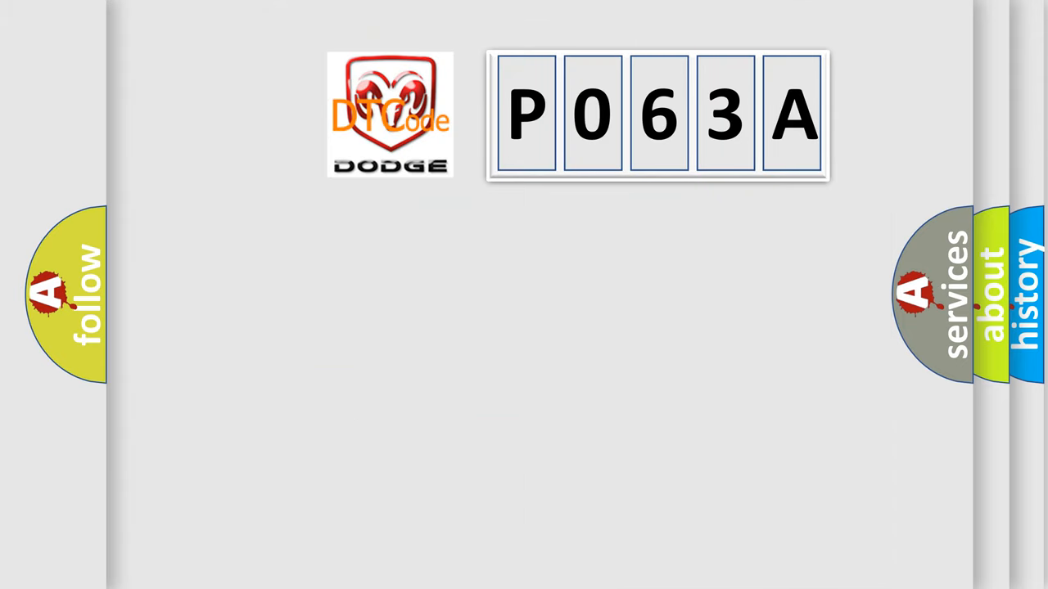